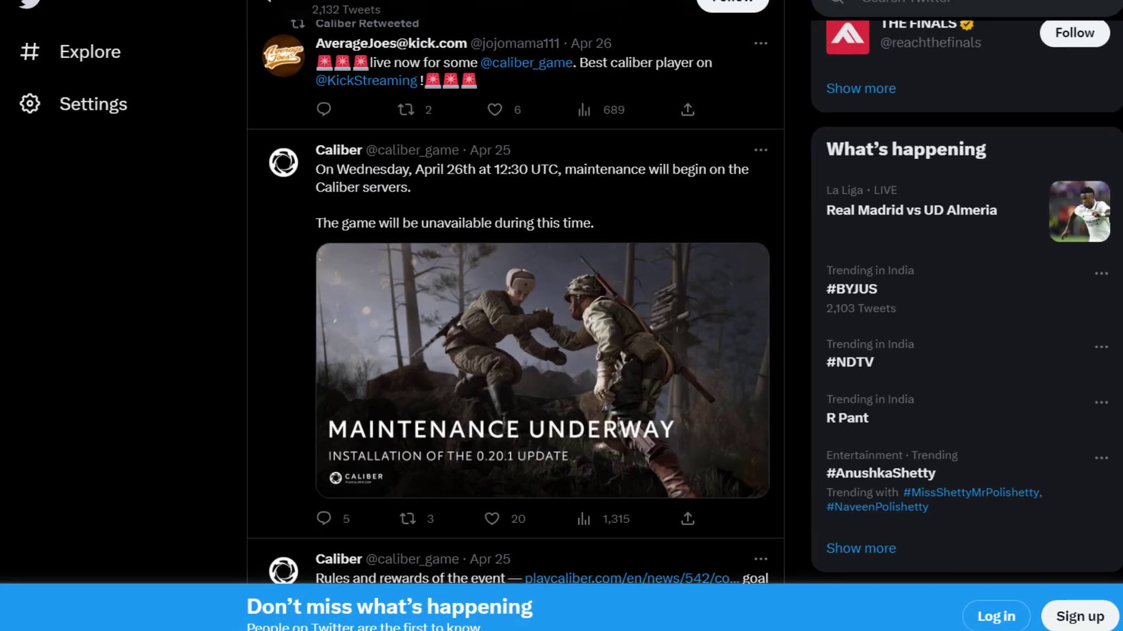
Verify integrity of Caliber's game files from its Local Files properties in the Library.
scroll(down, 3)
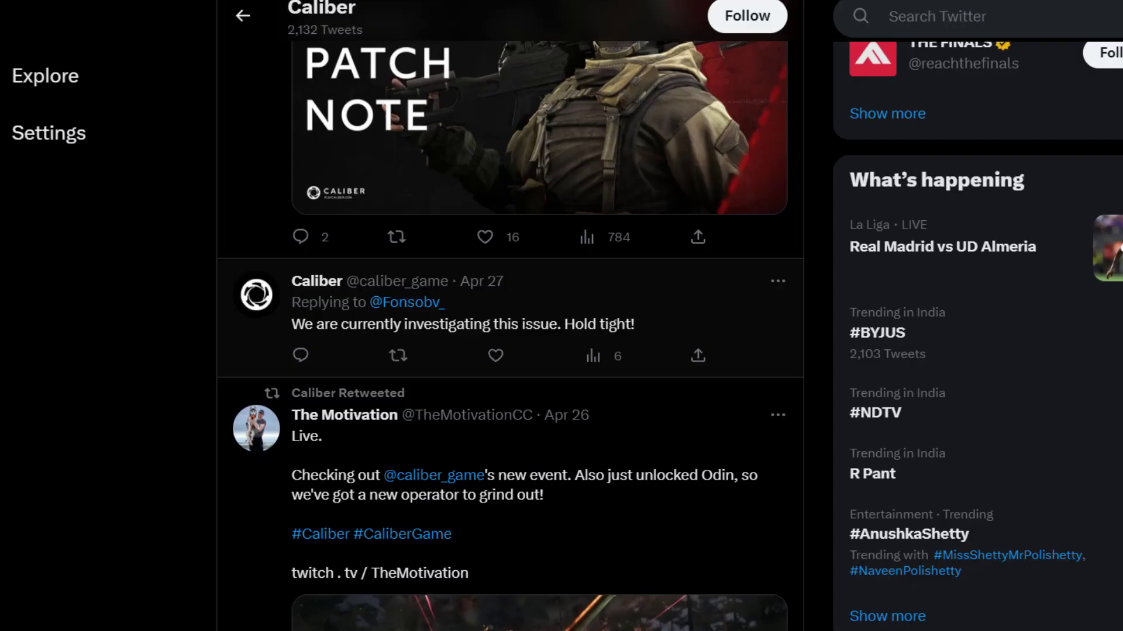
scroll(down, 3)
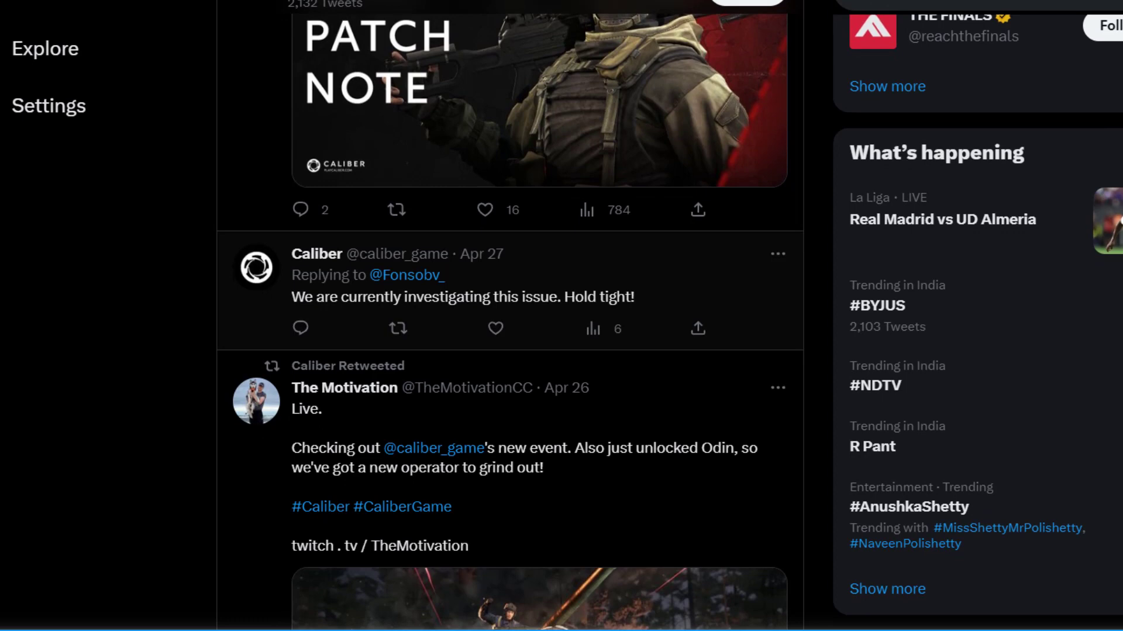
scroll(down, 3)
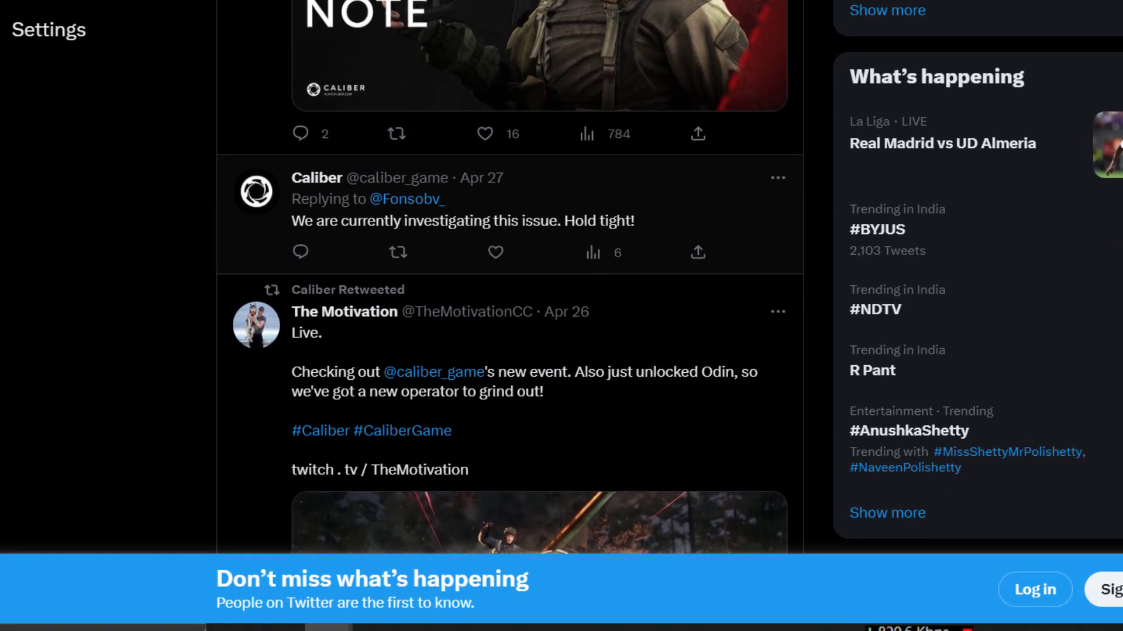
scroll(down, 3)
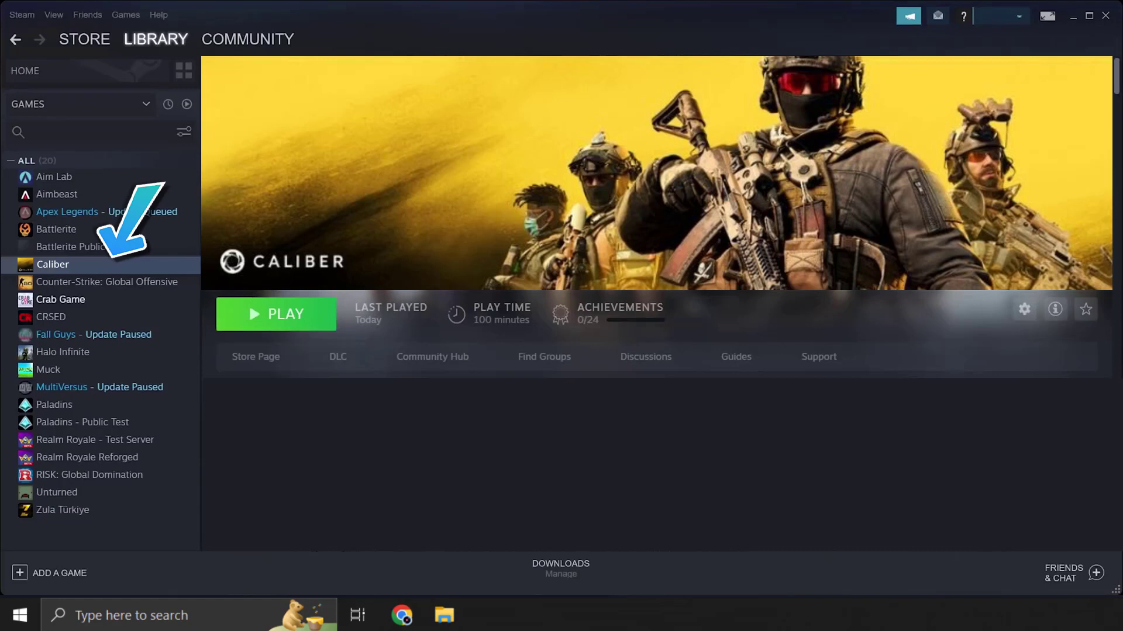
right_click(53, 264)
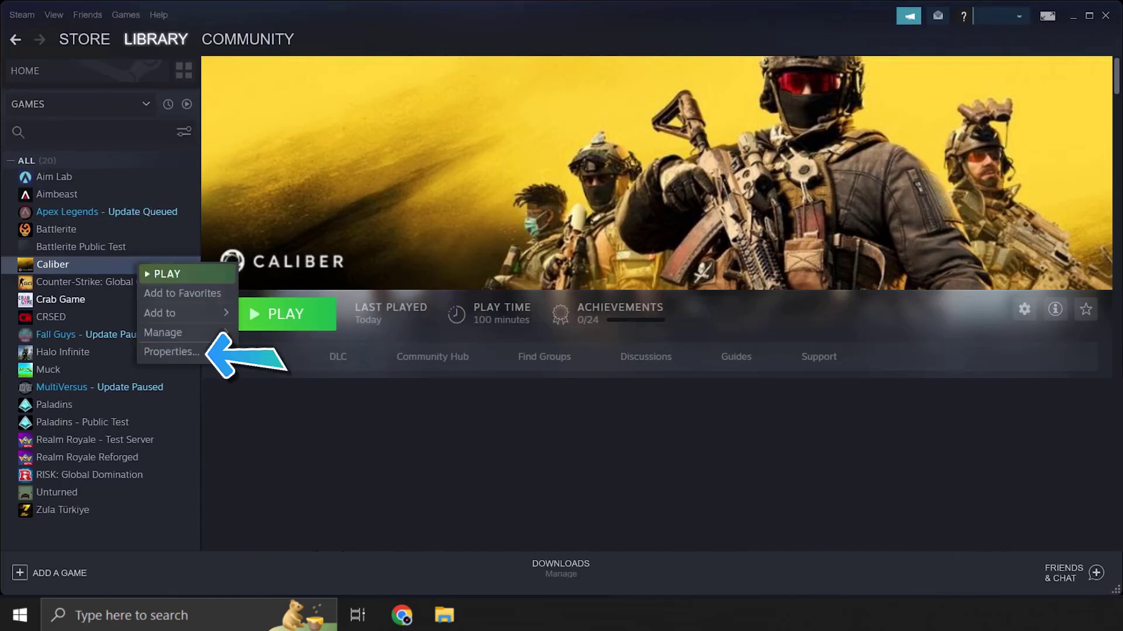
click(171, 352)
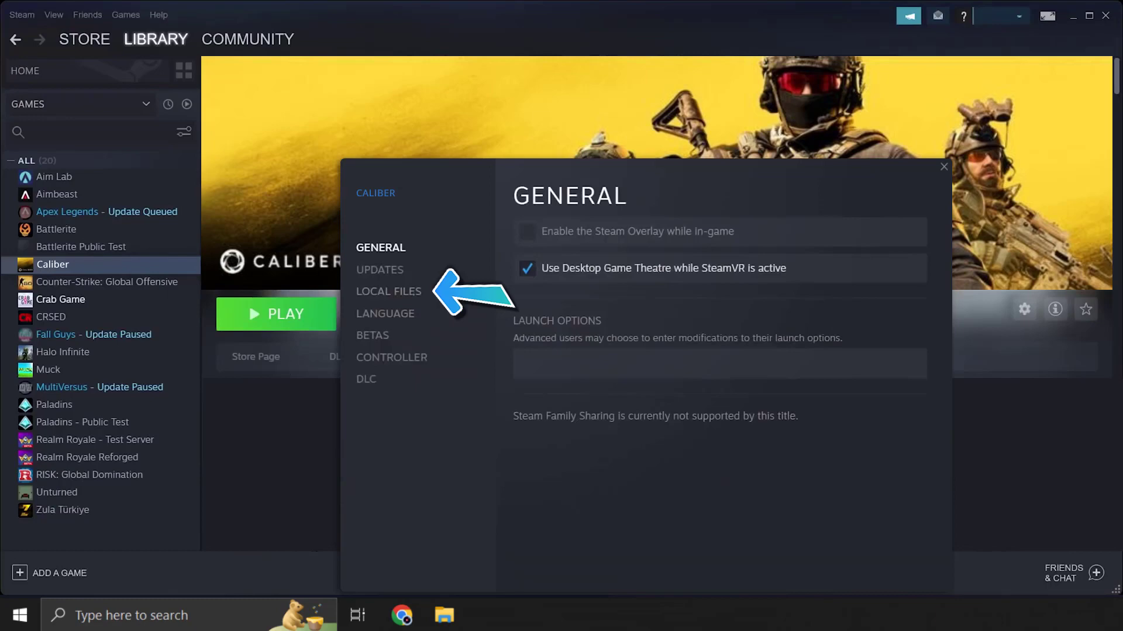
click(389, 291)
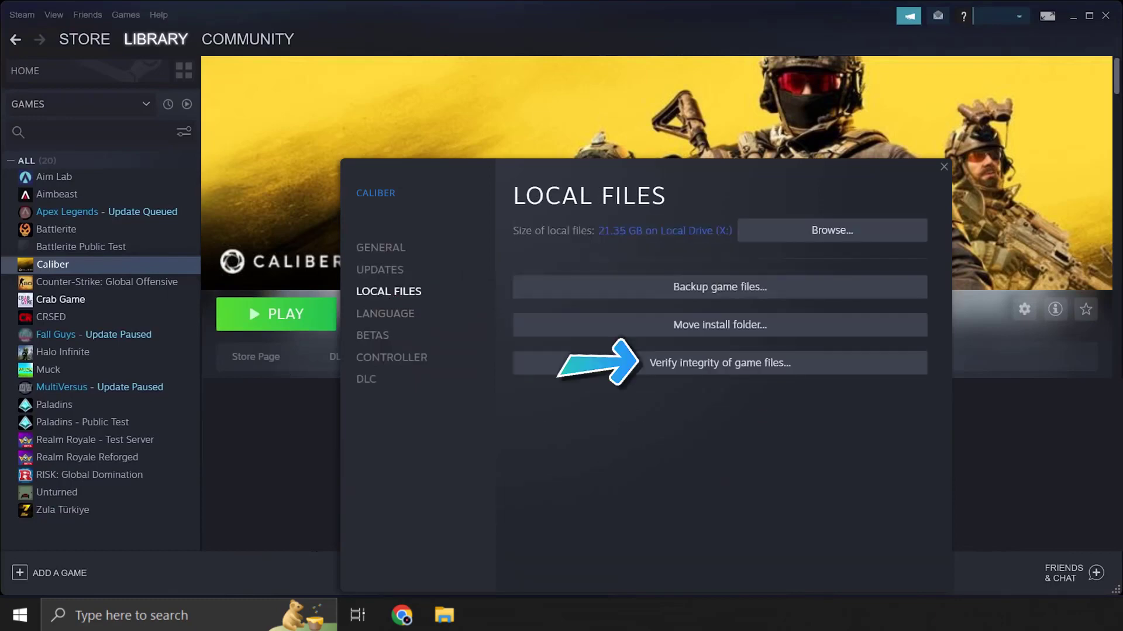
click(719, 363)
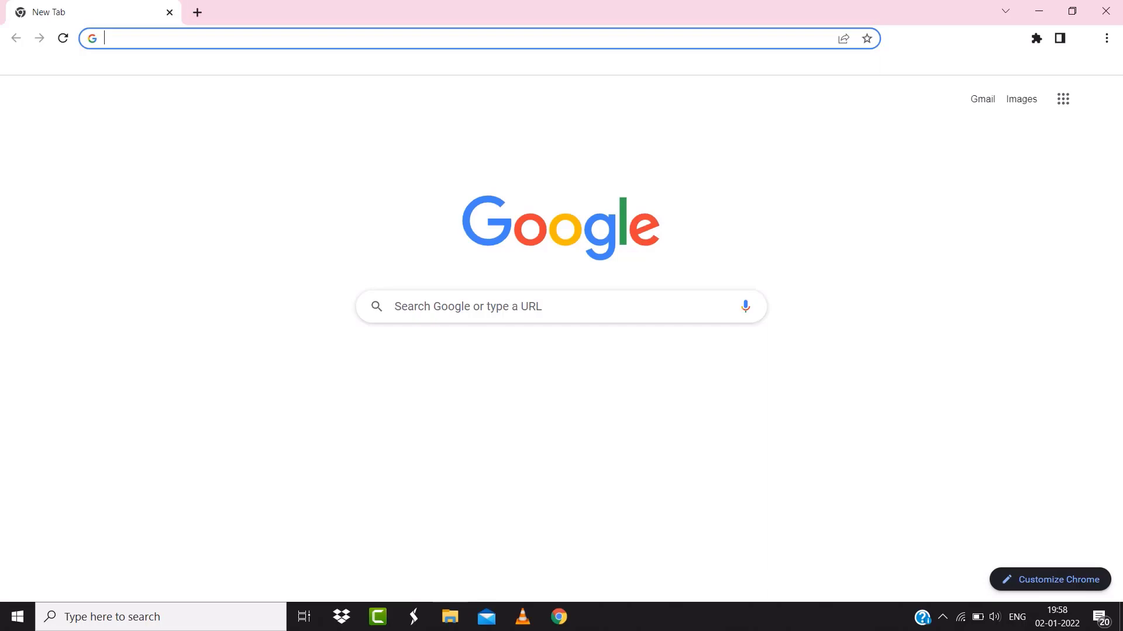
Search Google for 'speed test' and run the internet speed test from the results.
text(speed test)
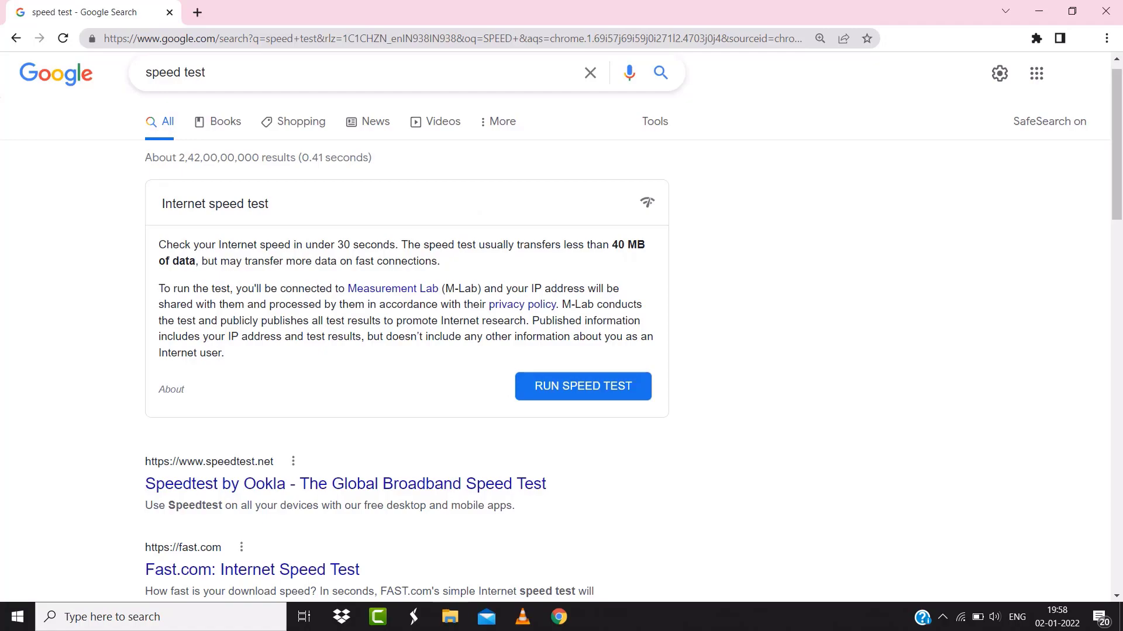
click(582, 386)
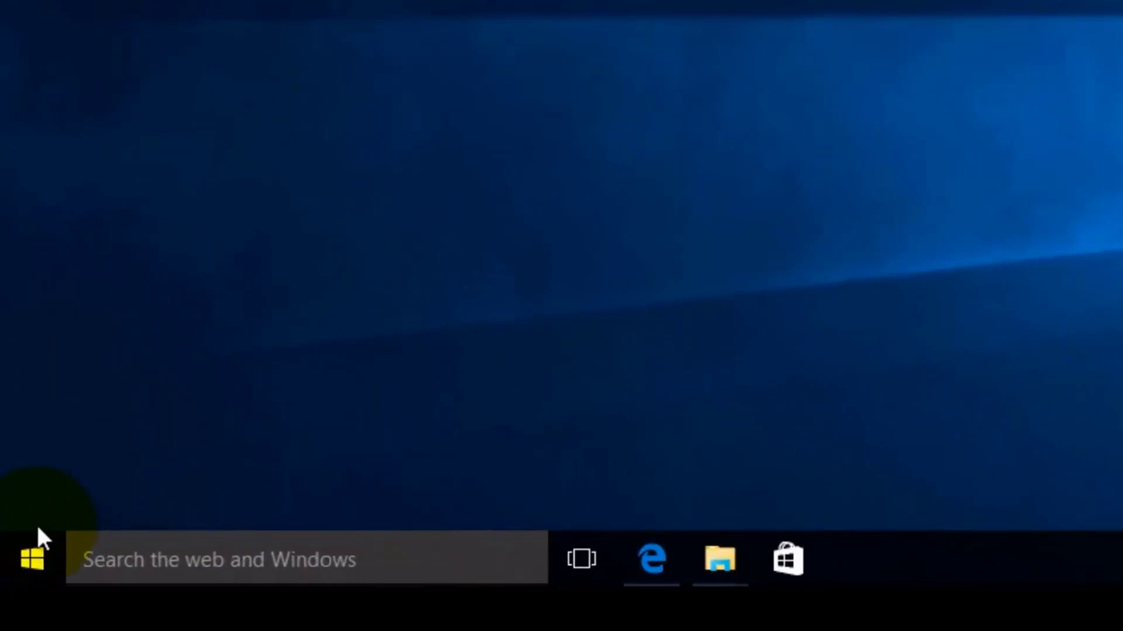
Show the Start menu's Power choices so Restart is available.
click(31, 559)
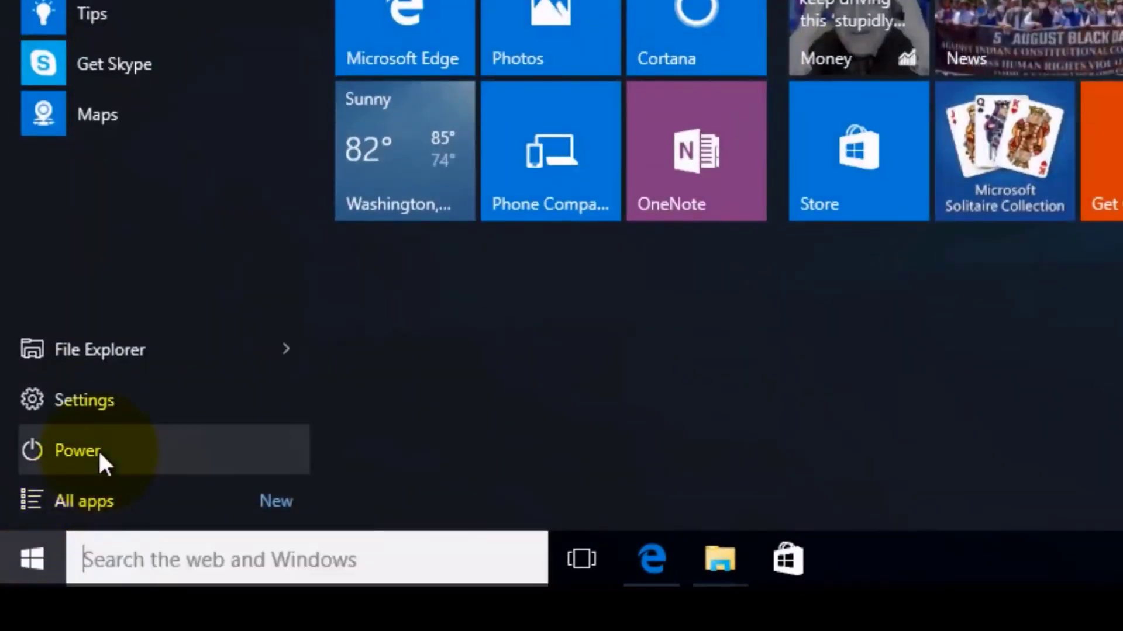
click(77, 450)
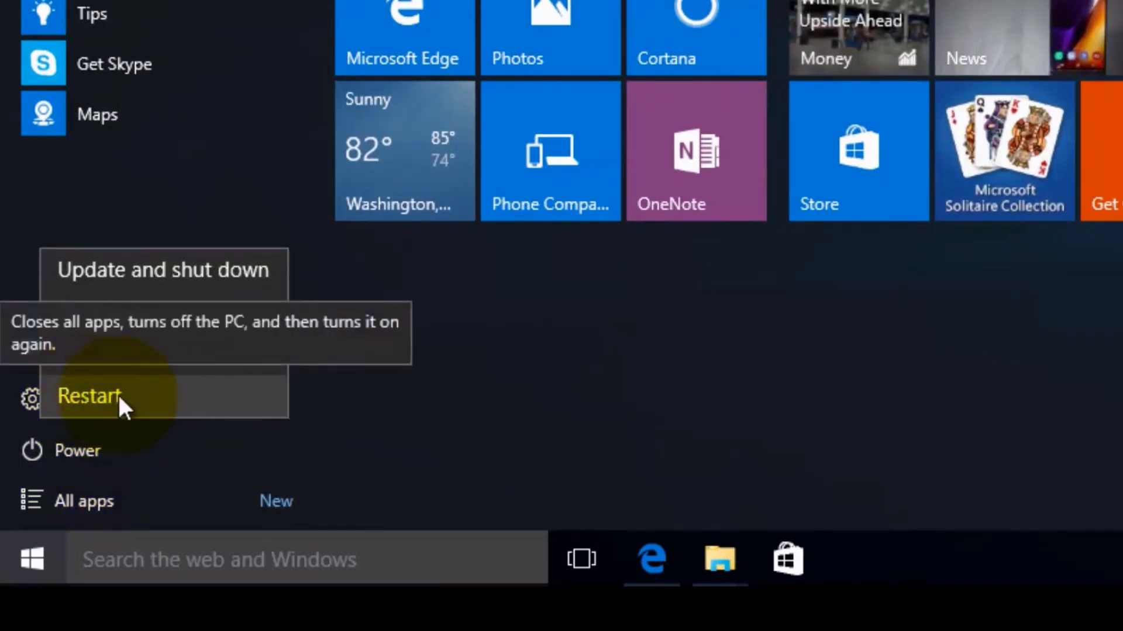
mouse_move(172, 408)
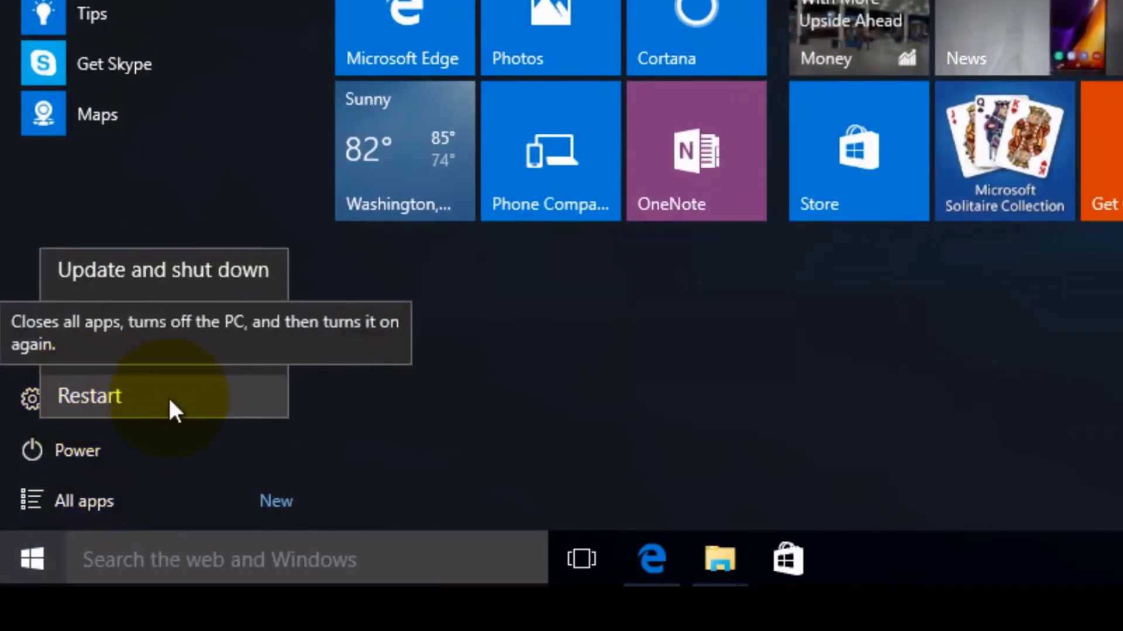